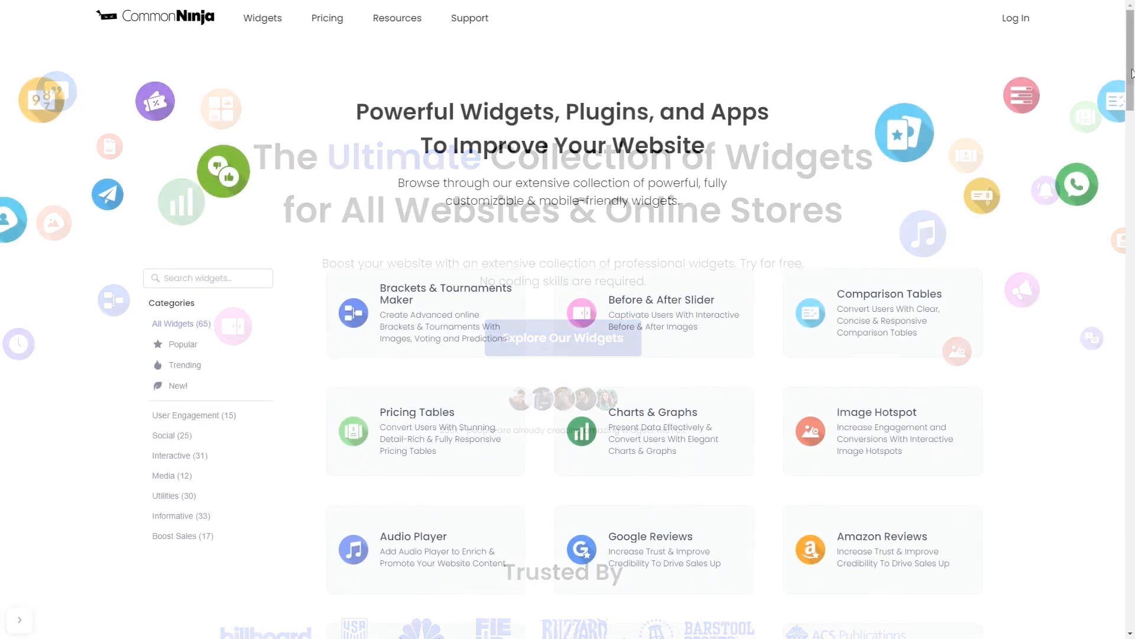
Open the Logo Slider widget and start a new 'Meet Our Partners' logo showcase.
scroll("down", 3)
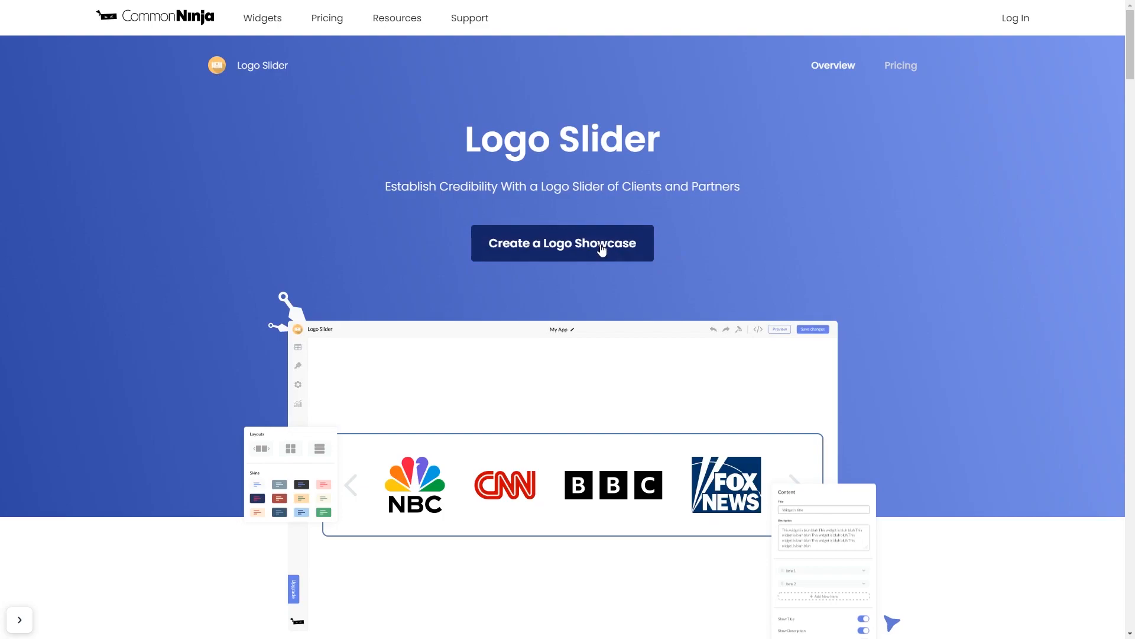
left_click(562, 242)
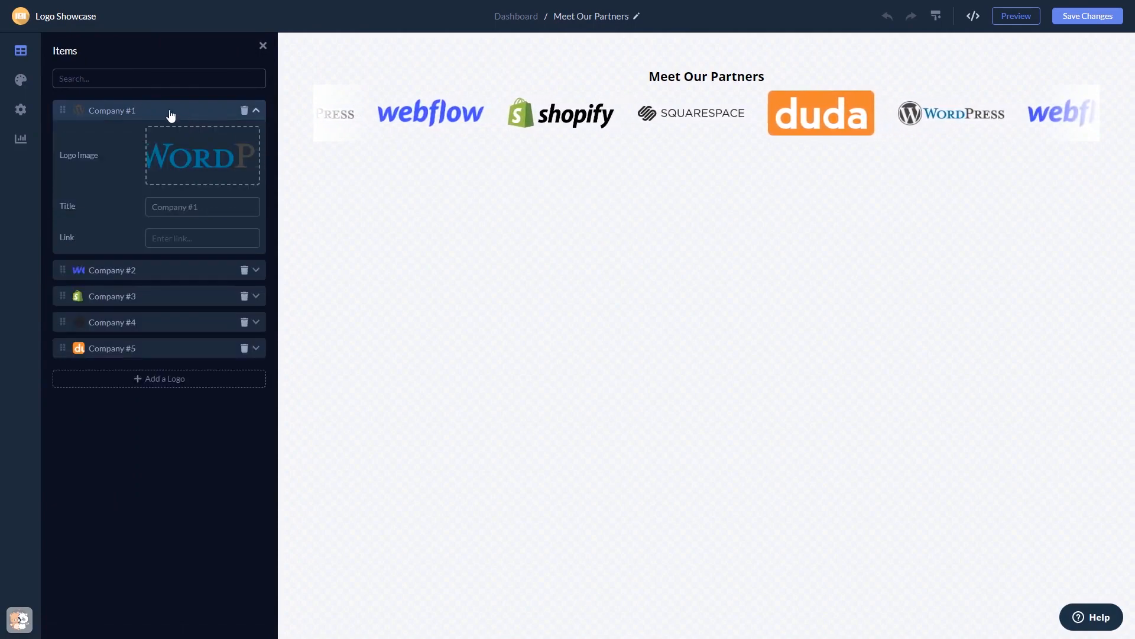
Inspect Company #1's logo and the Design options, then return to the dashboard.
left_click(20, 80)
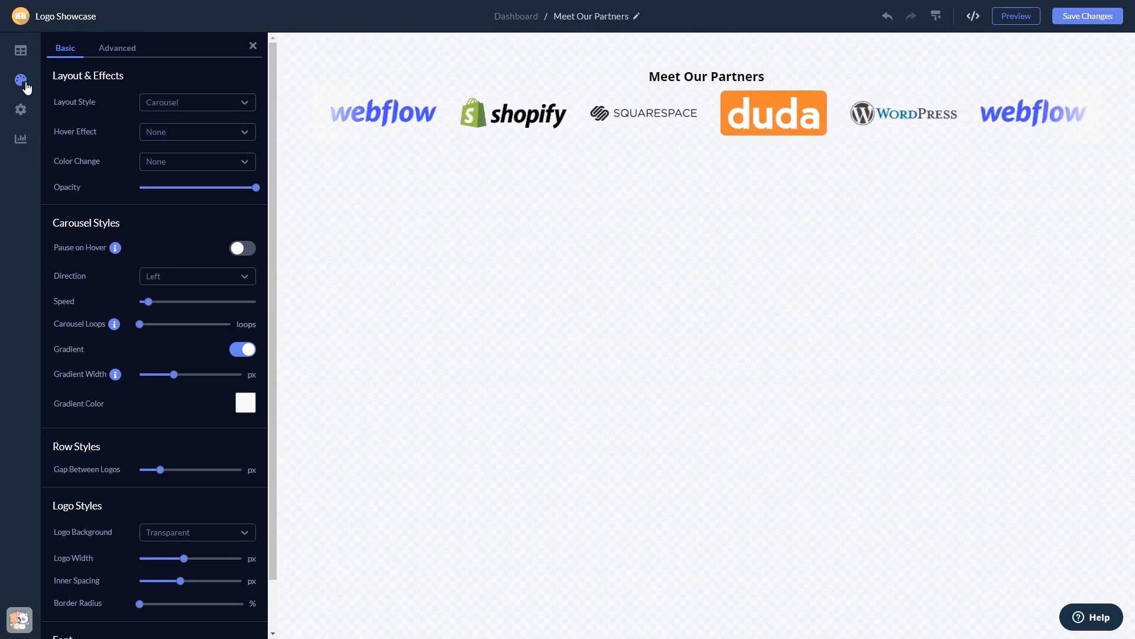
left_click(20, 109)
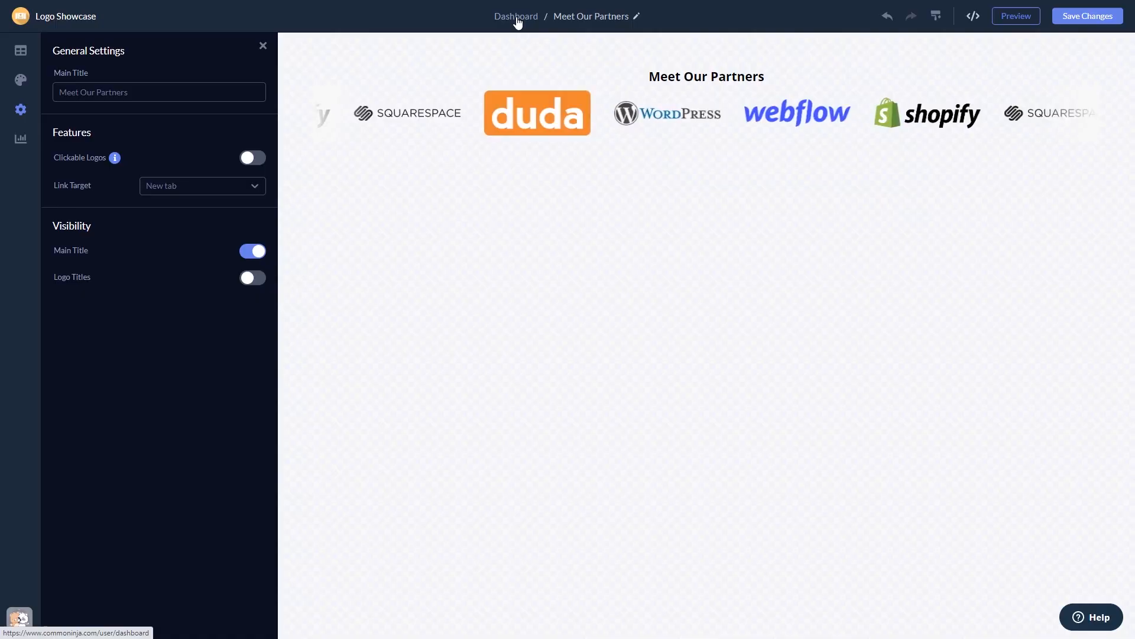
left_click(515, 16)
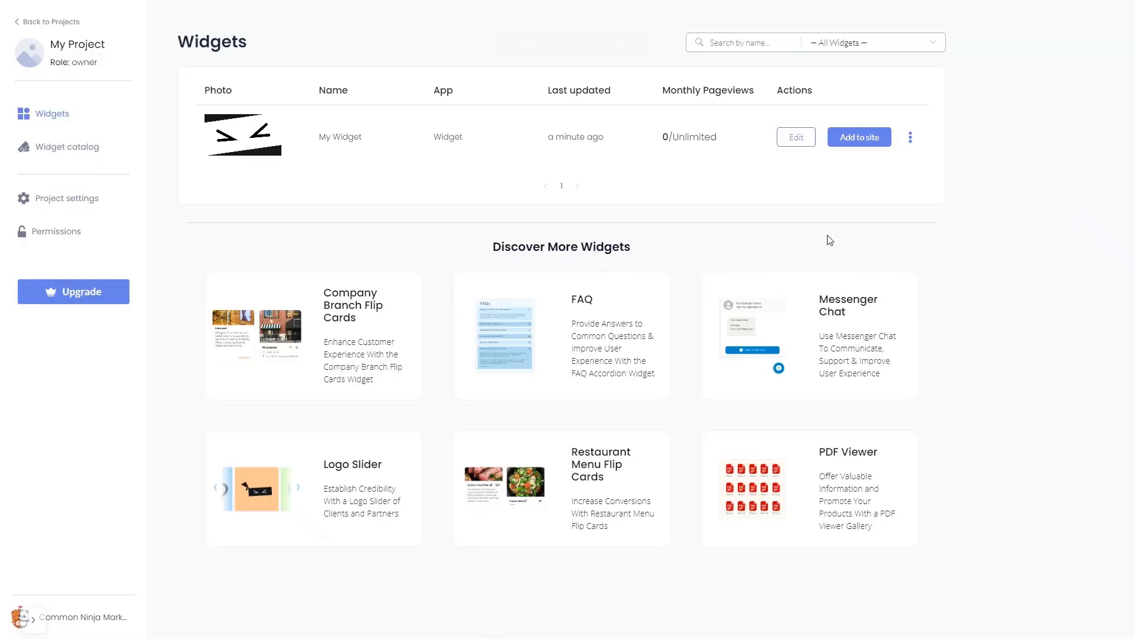
mouse_move(842, 216)
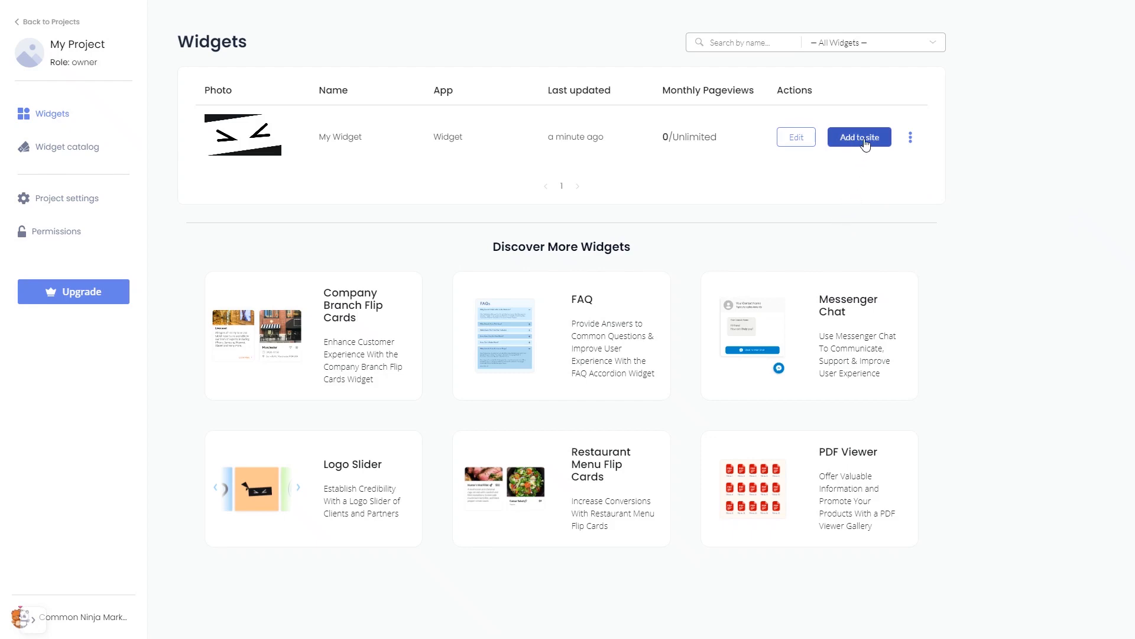
Copy the widget's installation code from the 'Add to site' dialog.
left_click(858, 136)
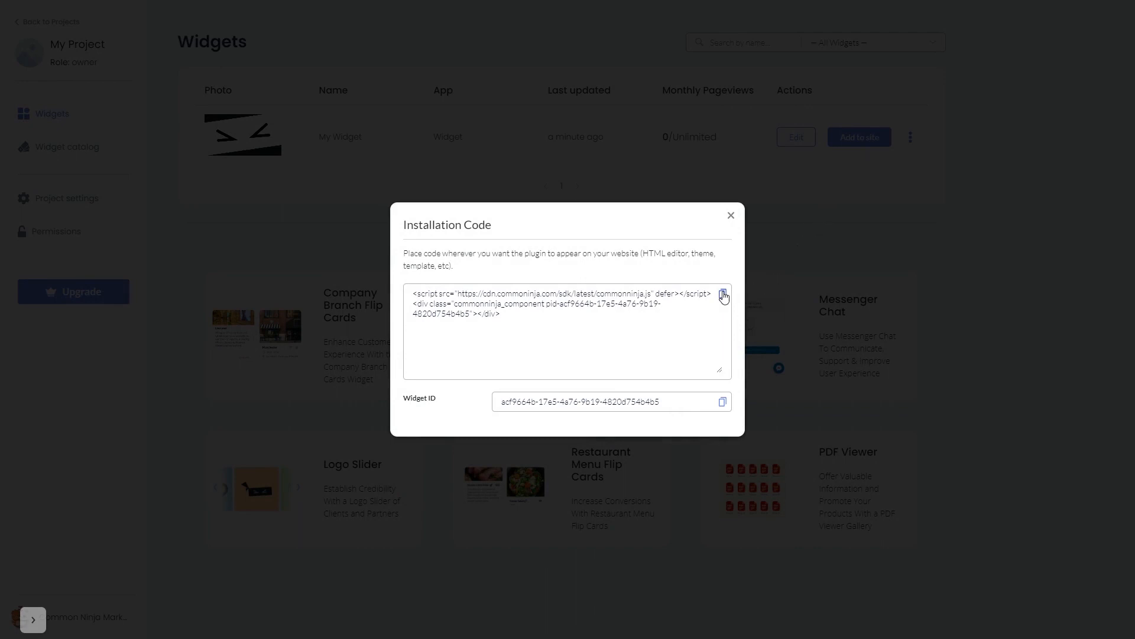
left_click(722, 295)
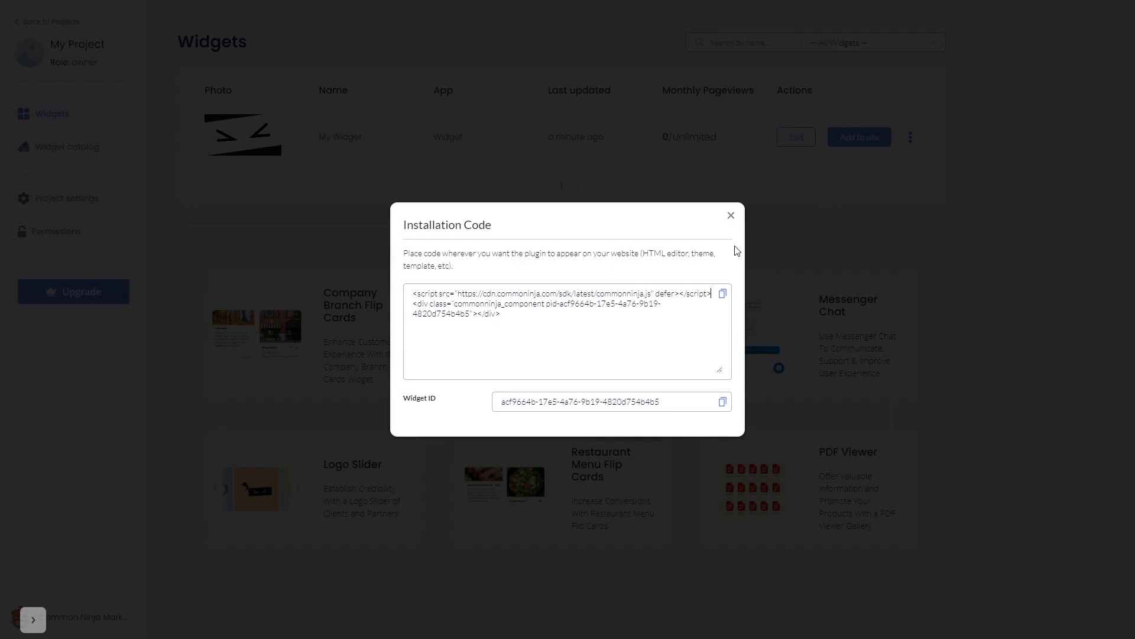
left_click(730, 215)
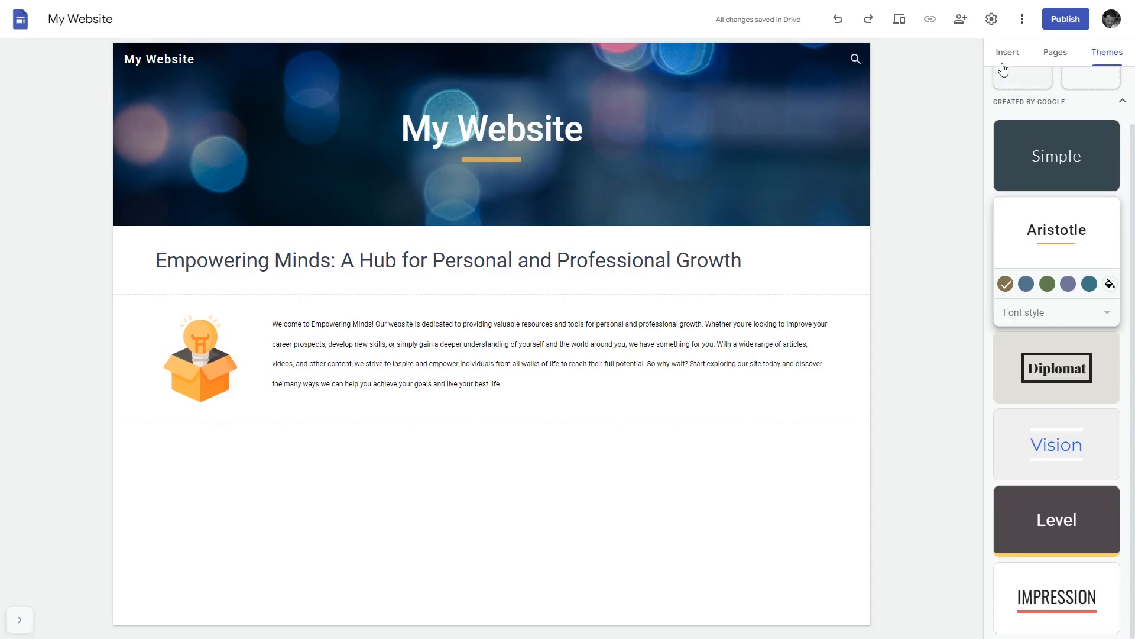
Open the Google Sites Embed dialog on its Embed code tab.
left_click(1006, 52)
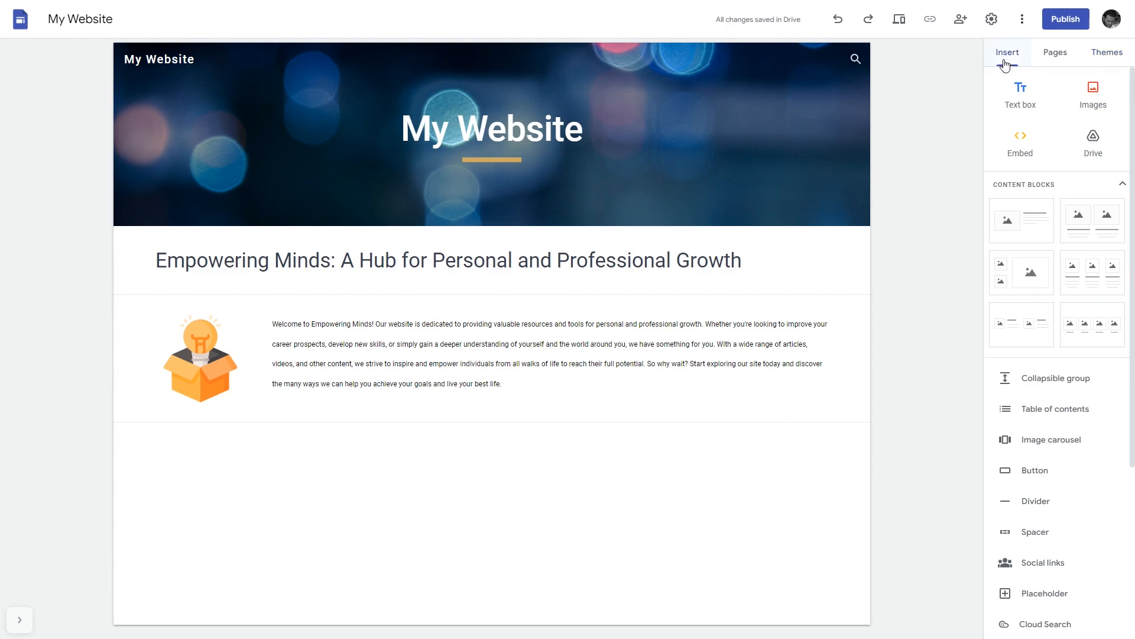
mouse_move(1020, 142)
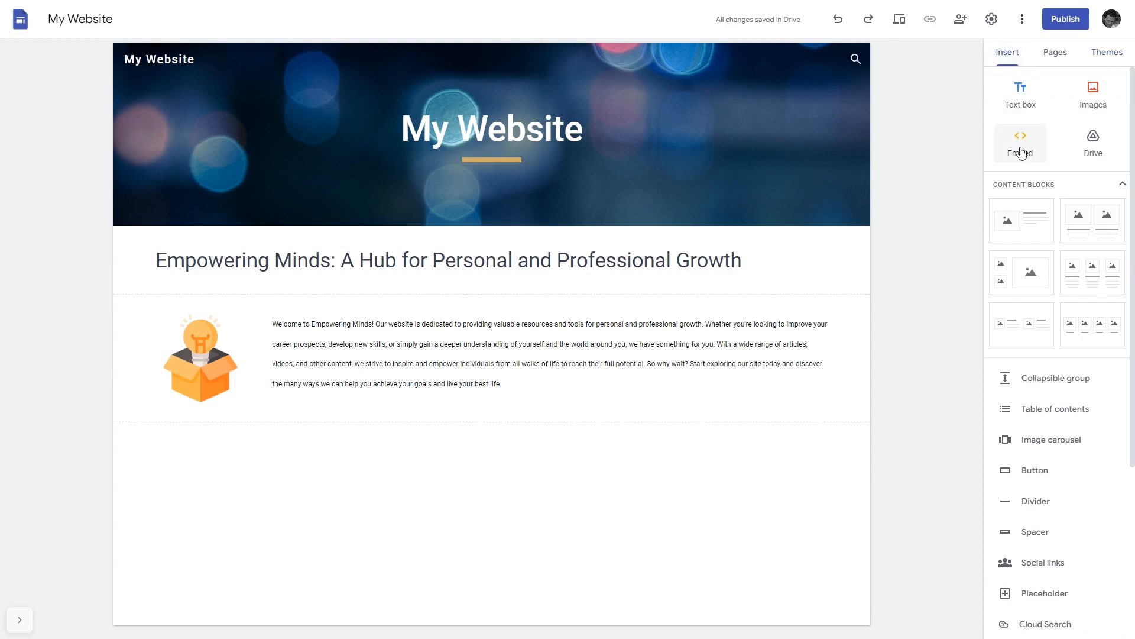
left_click(1020, 143)
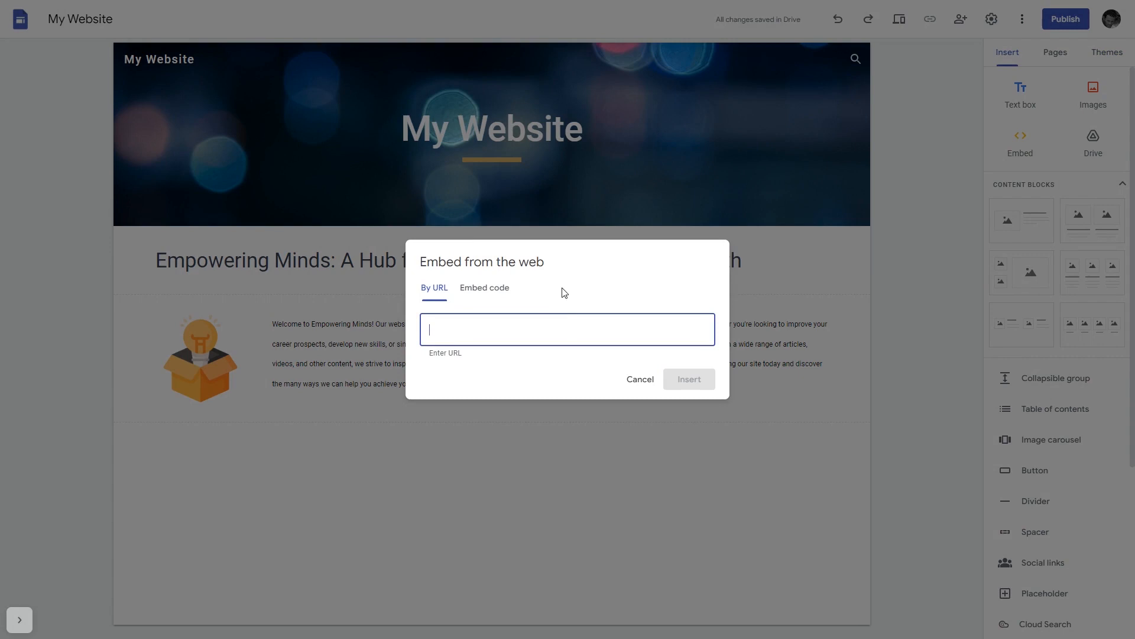
left_click(484, 288)
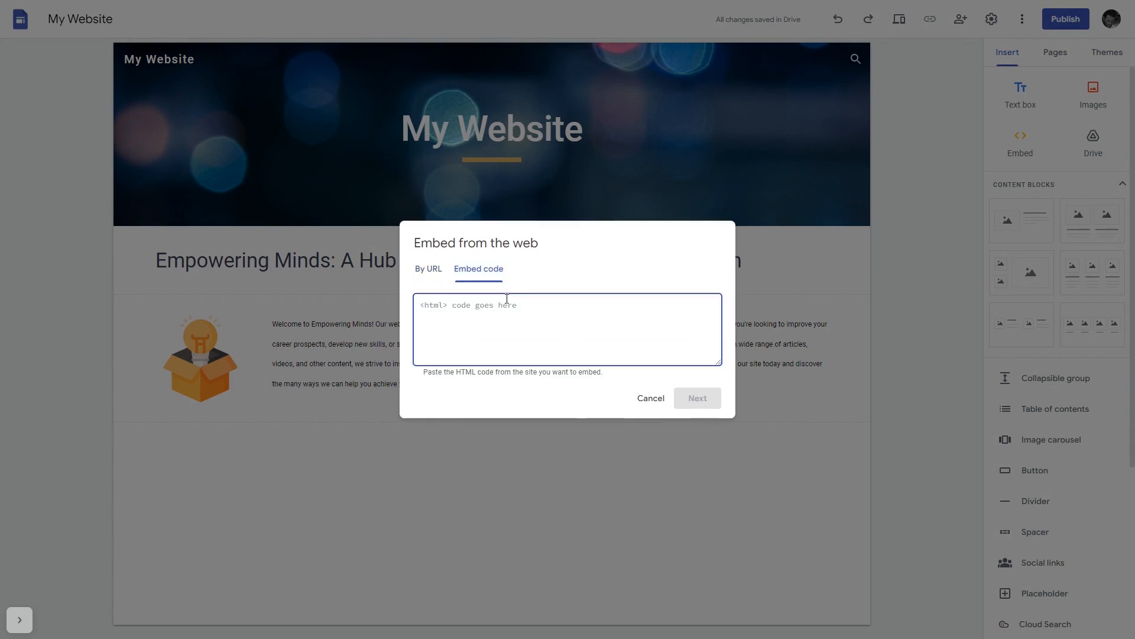
Paste the Common Ninja script code and insert the logo slider into the page.
type("<script src=\"https://cdn.commonninja.com/sdk/latest/commonninja.js\" defer></script> <div class=\"commonninja_component pid-d9d064df-95e2-48b3-b2d0-8980c2cb5bf6\"></div>")
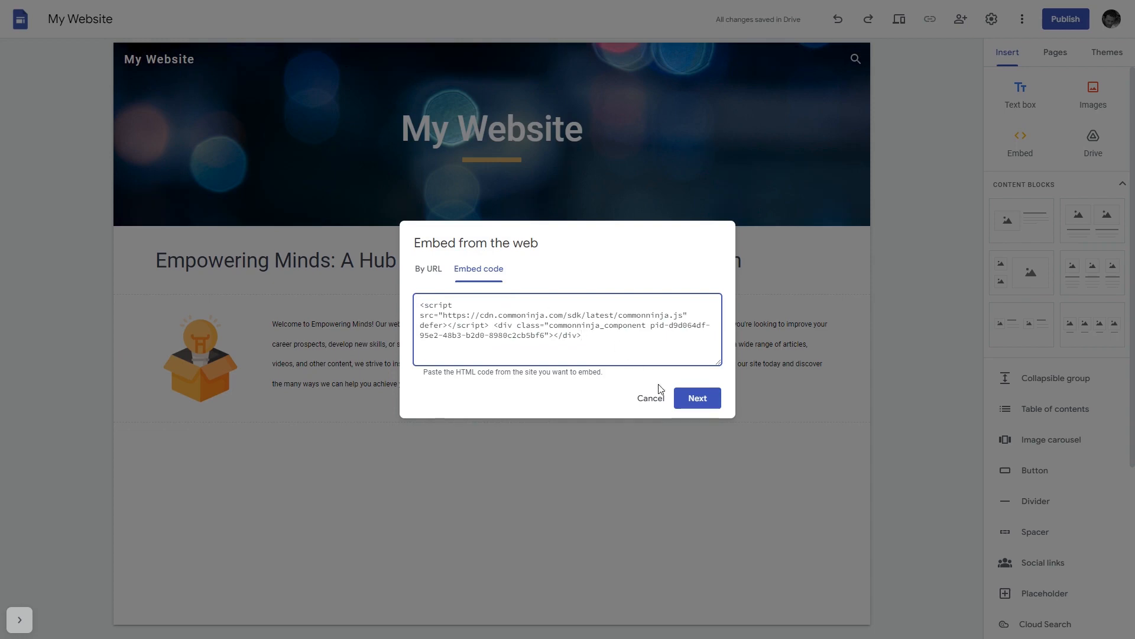
left_click(696, 397)
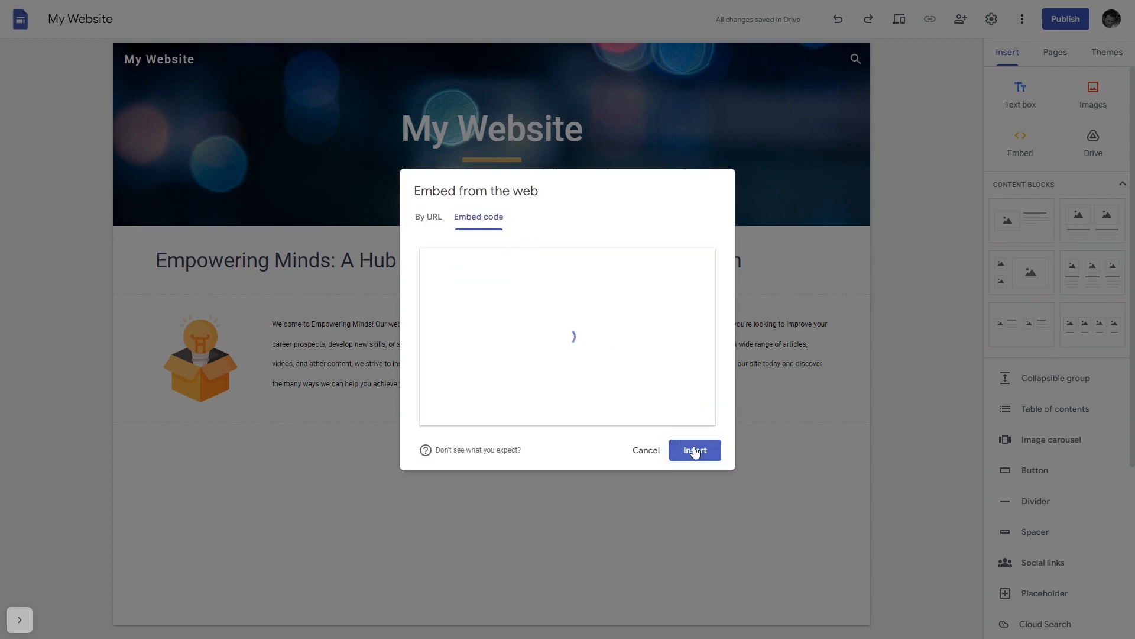
left_click(693, 449)
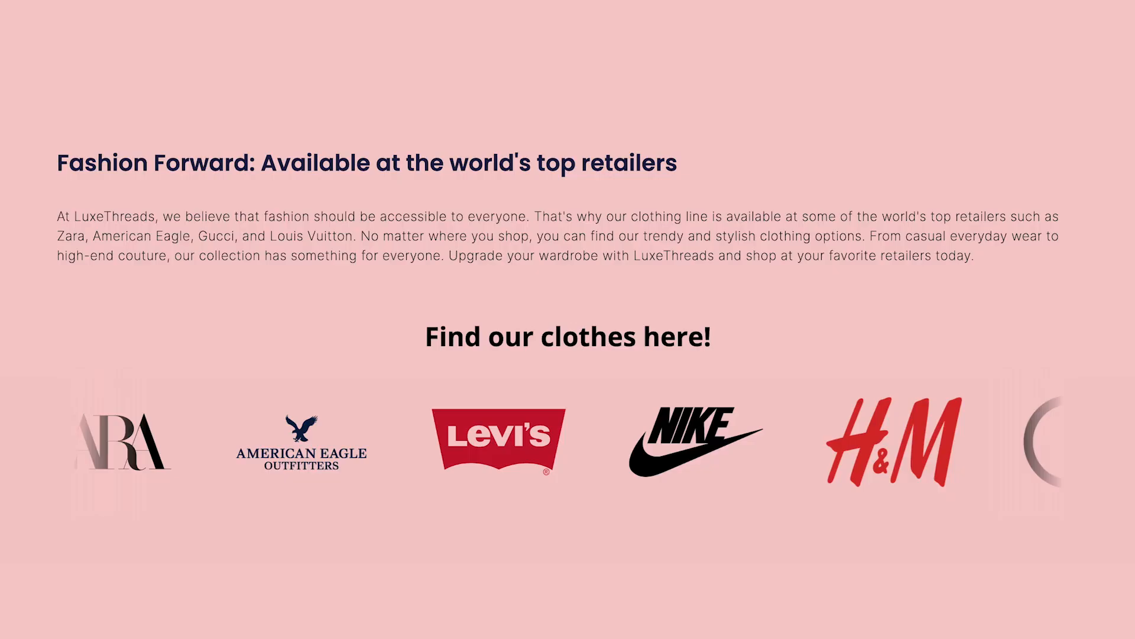